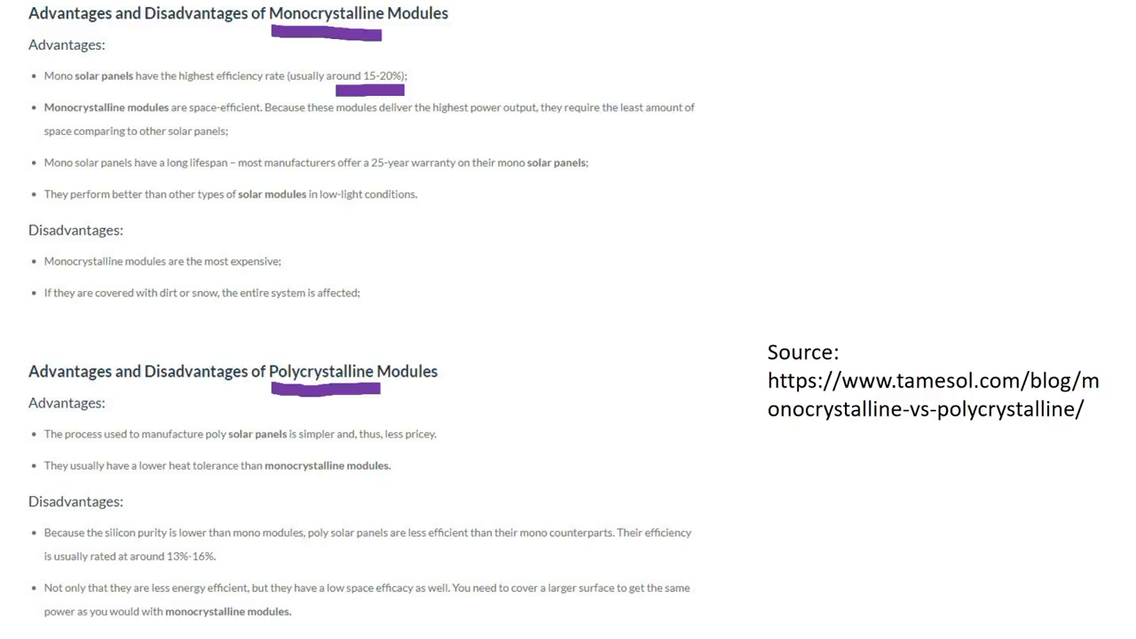
Step: Draw a purple pen line under "13%-16%" in the polycrystalline disadvantages
left_click_drag(153, 573, 232, 573)
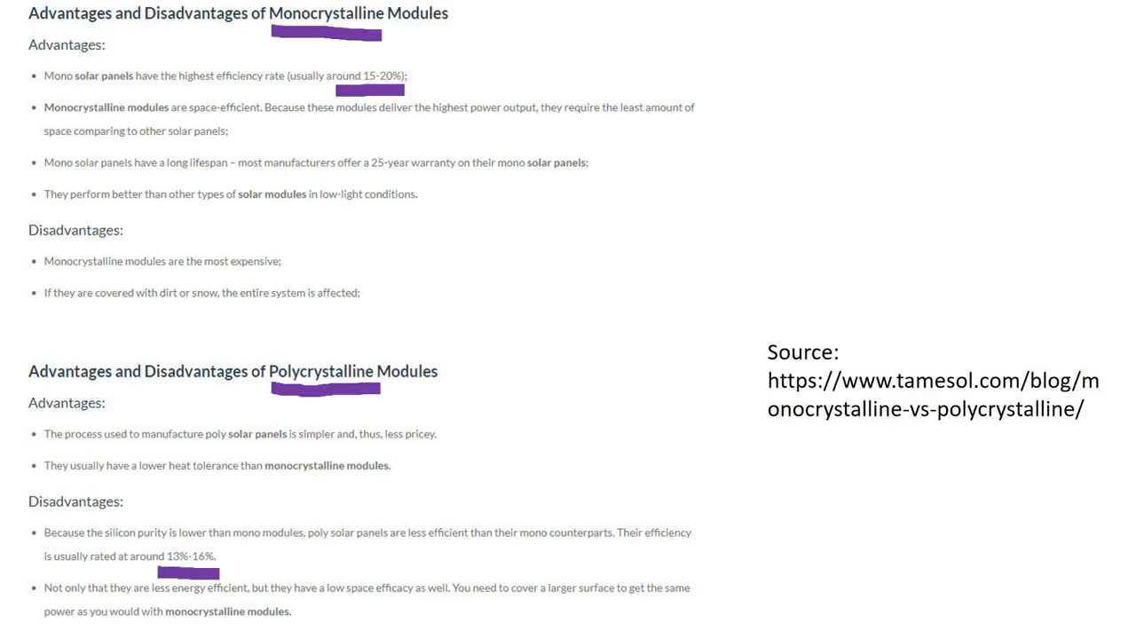